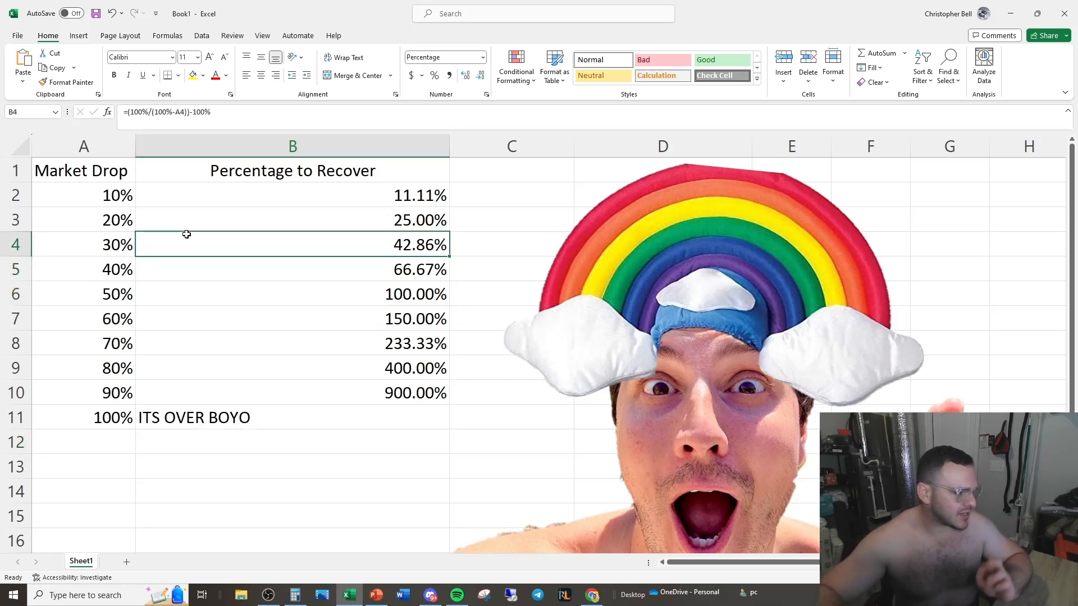
pyautogui.click(94, 195)
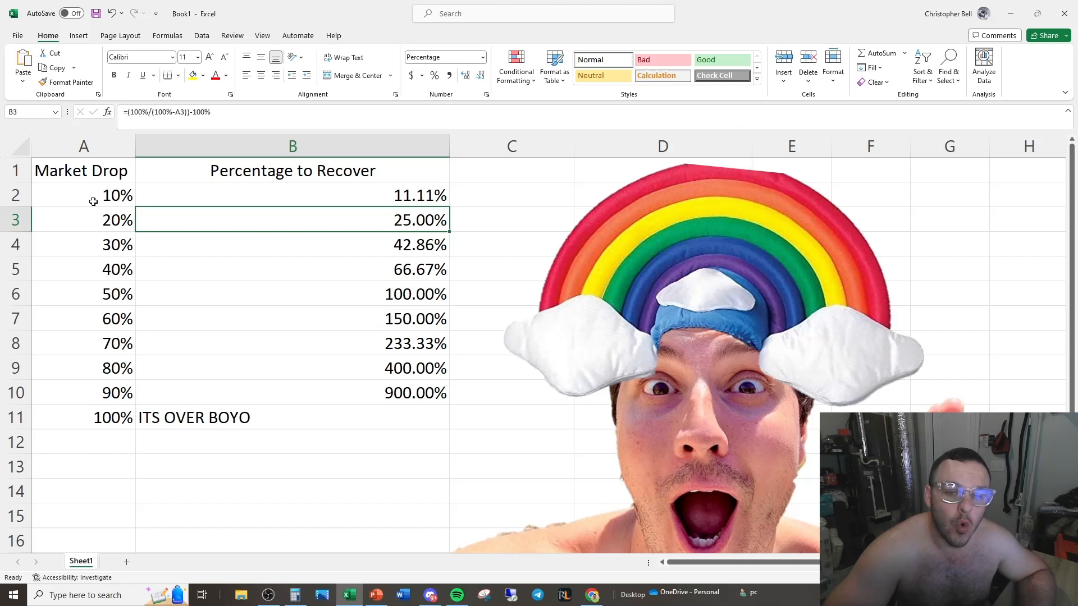
pyautogui.click(83, 243)
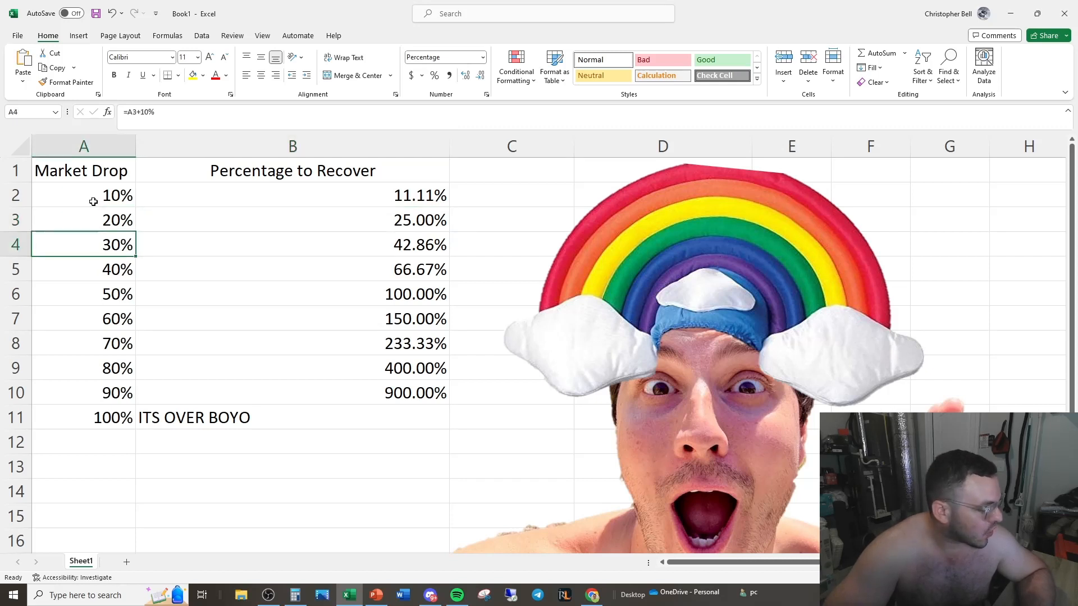
pyautogui.click(292, 244)
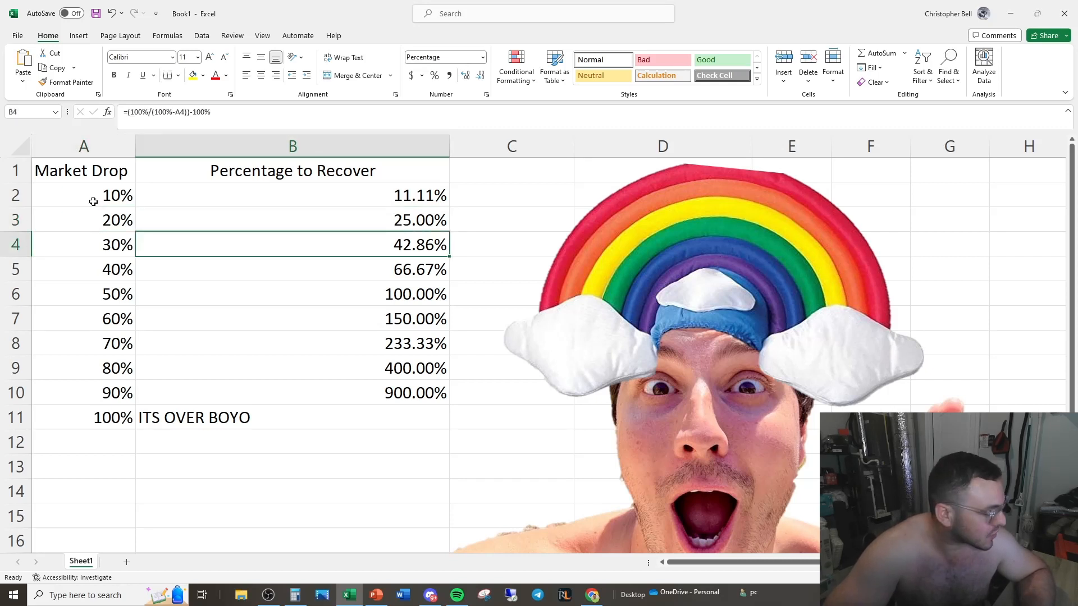
pyautogui.click(84, 293)
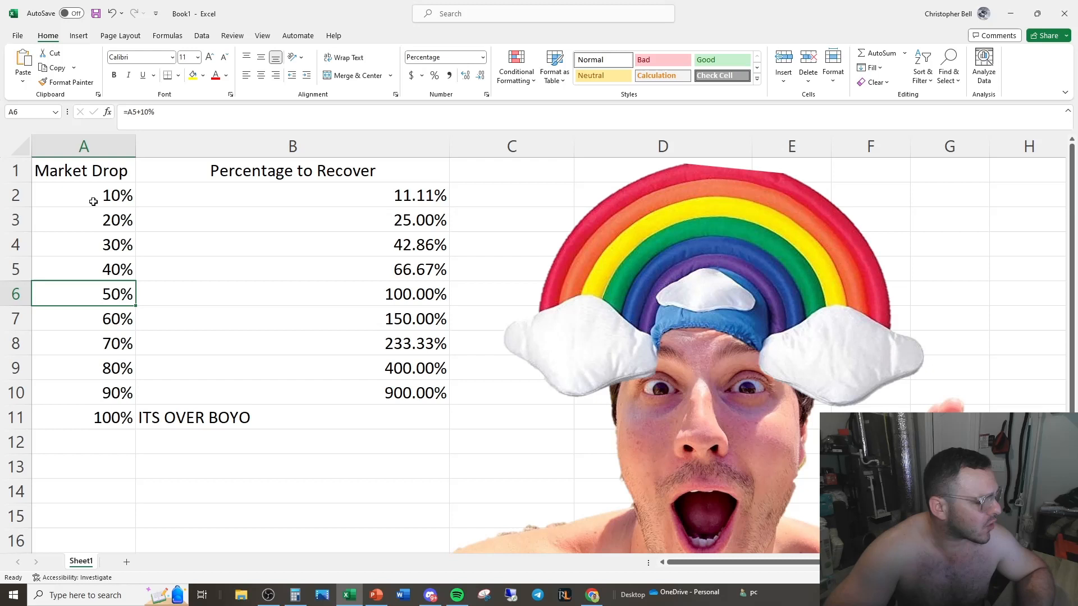
pyautogui.click(84, 393)
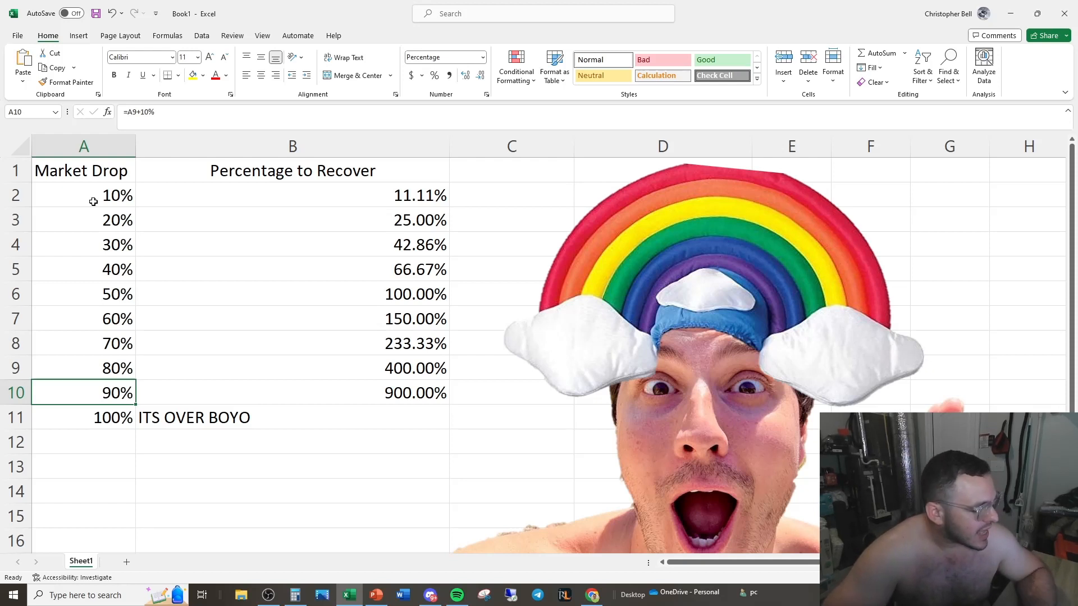
pyautogui.click(84, 368)
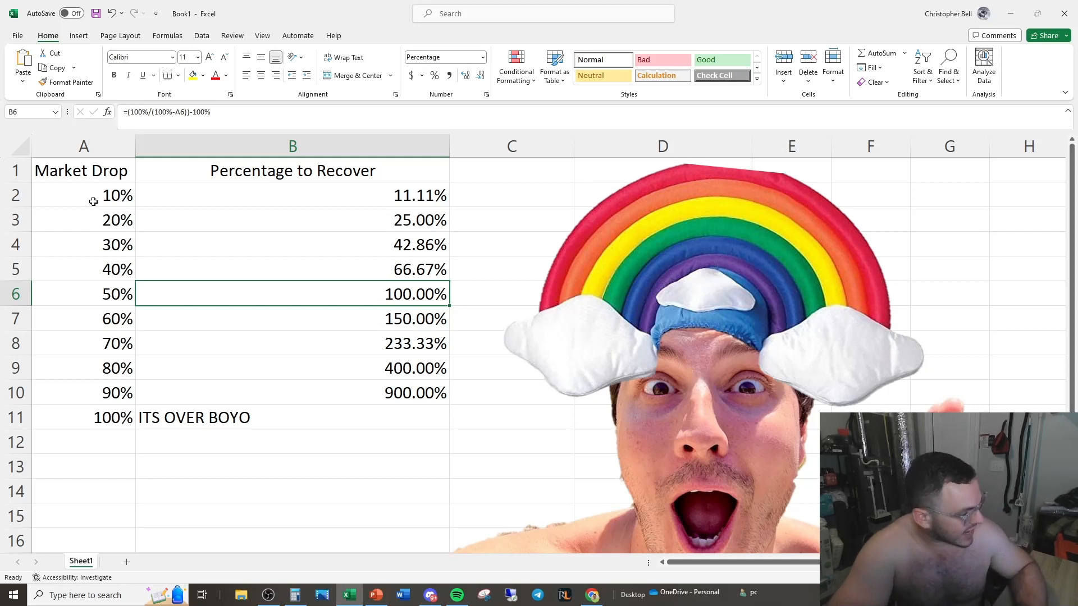
pyautogui.click(292, 368)
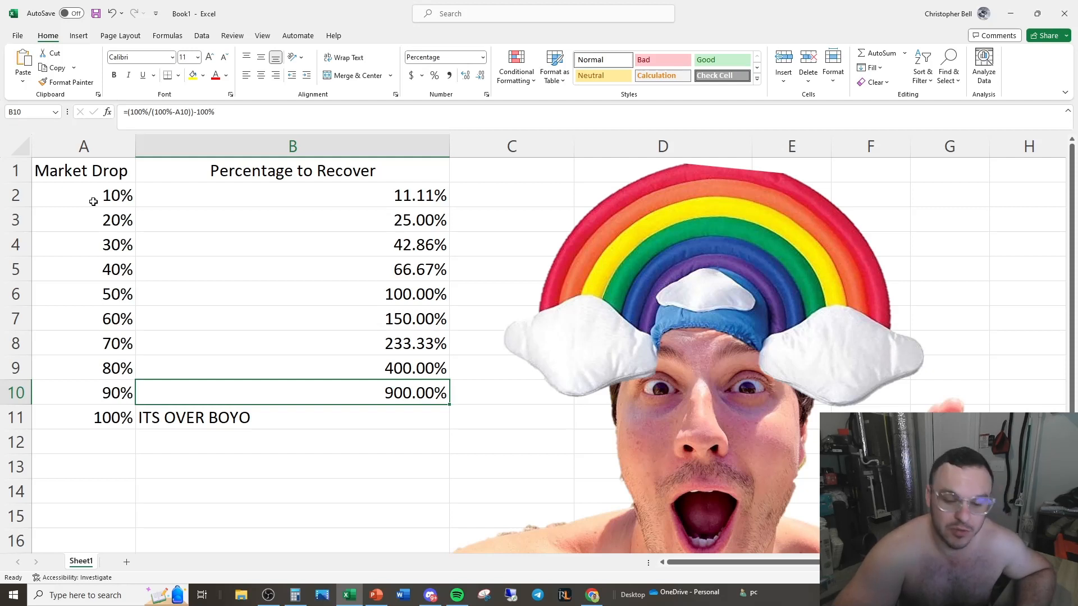
pyautogui.click(83, 393)
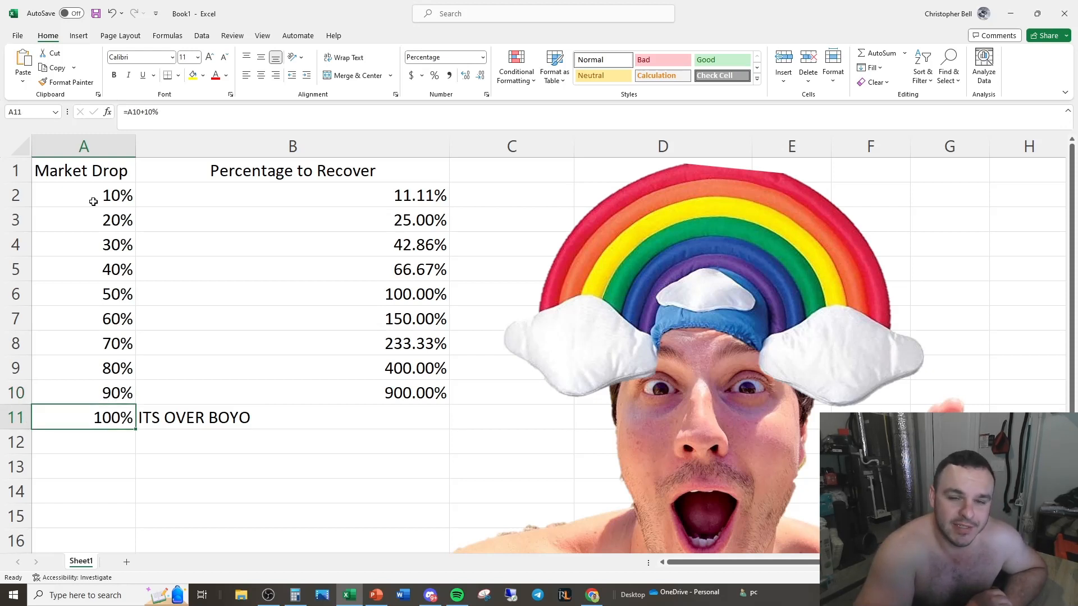
pyautogui.click(292, 418)
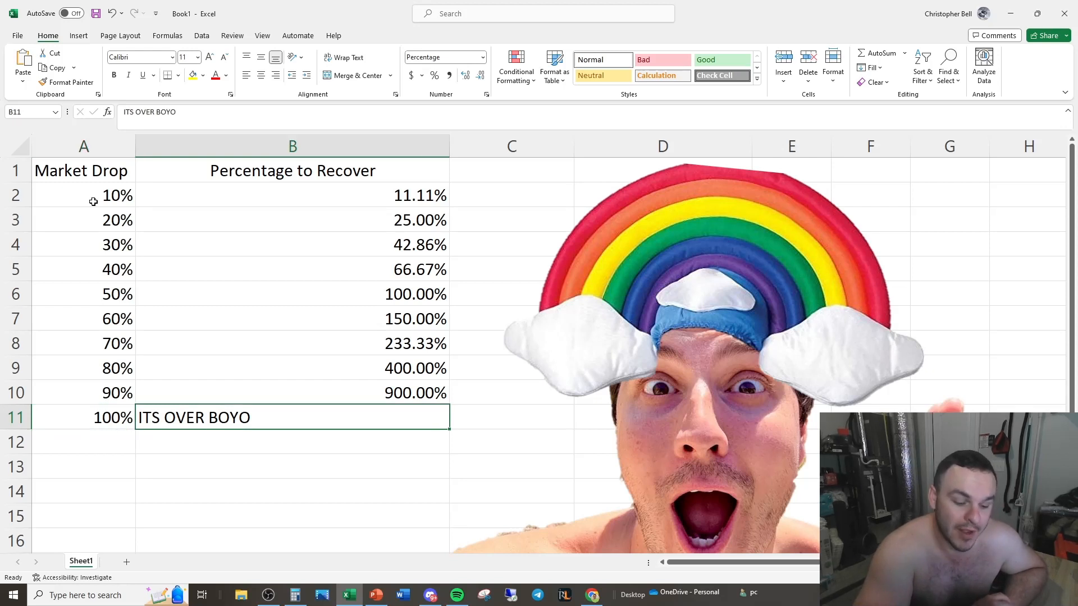
pyautogui.click(292, 293)
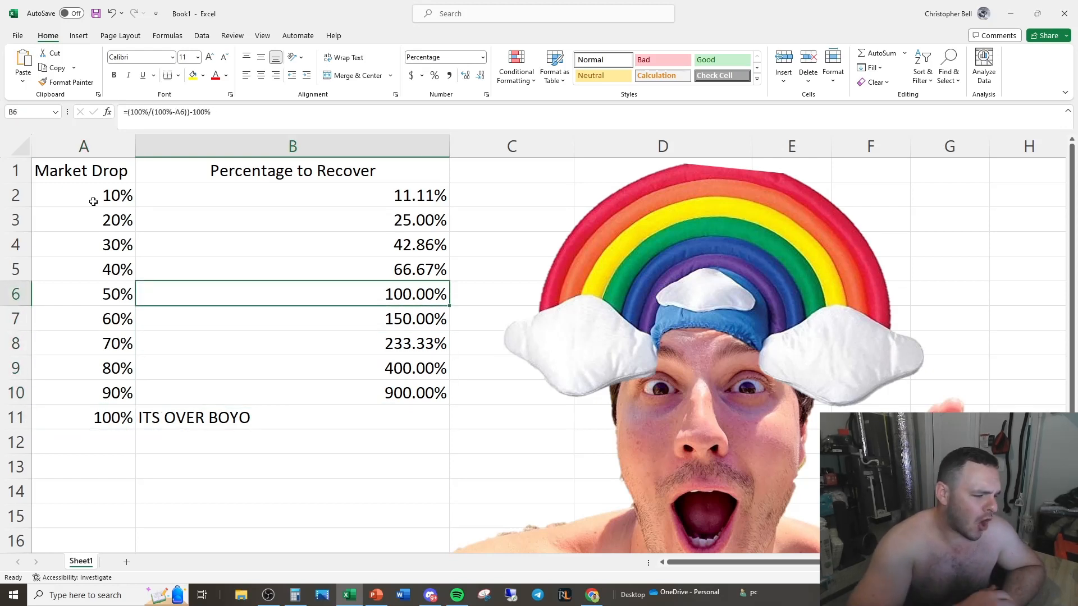